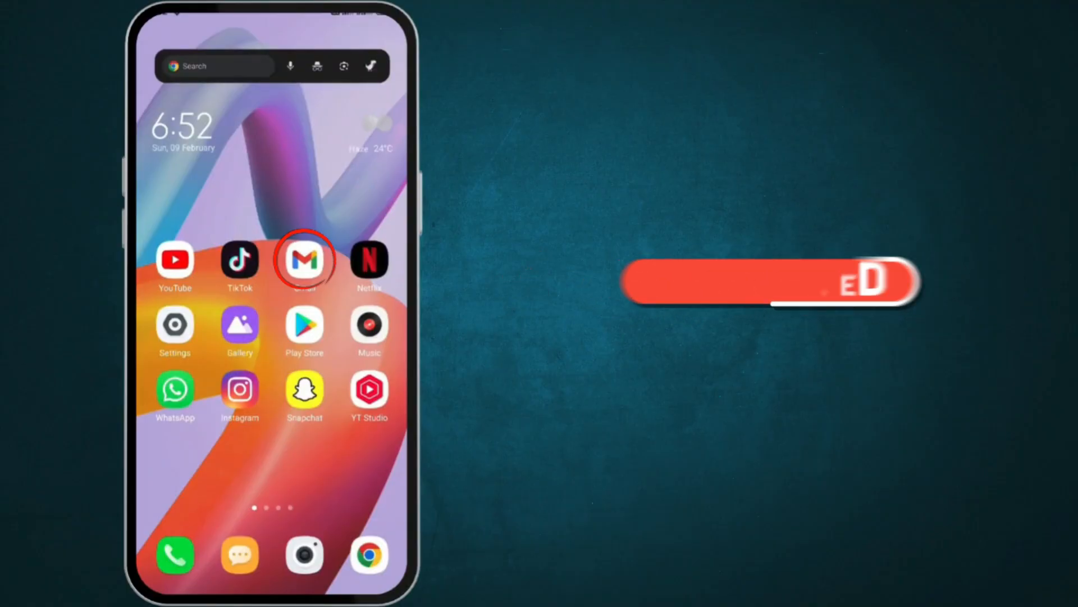
Step: Launch Gmail from the home screen to reach its email set-up screen
click(304, 261)
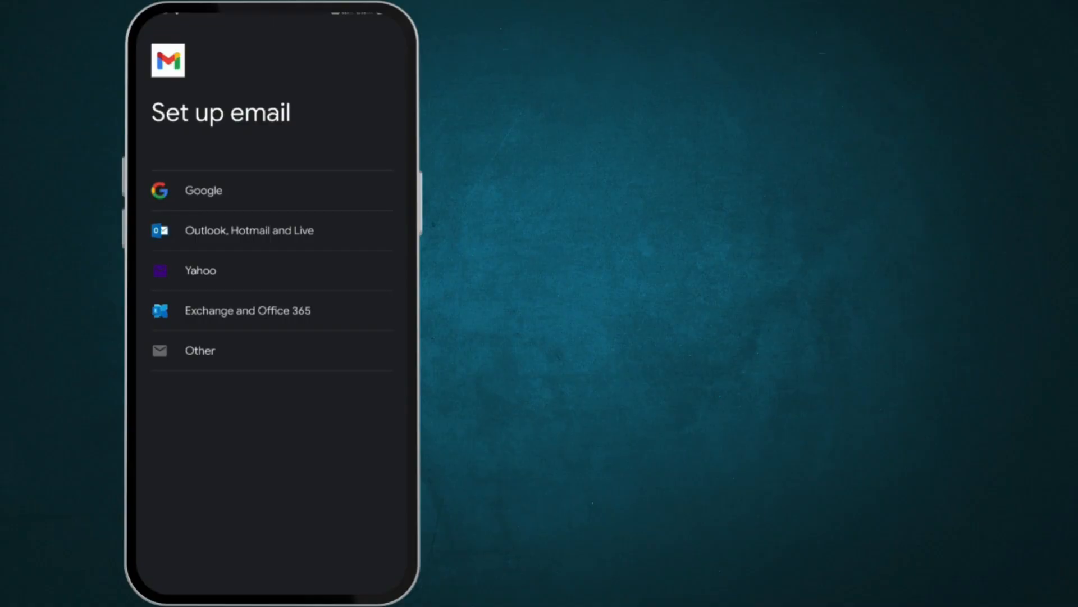
Step: Choose Google as the provider to reach the Google sign-in screen
click(203, 190)
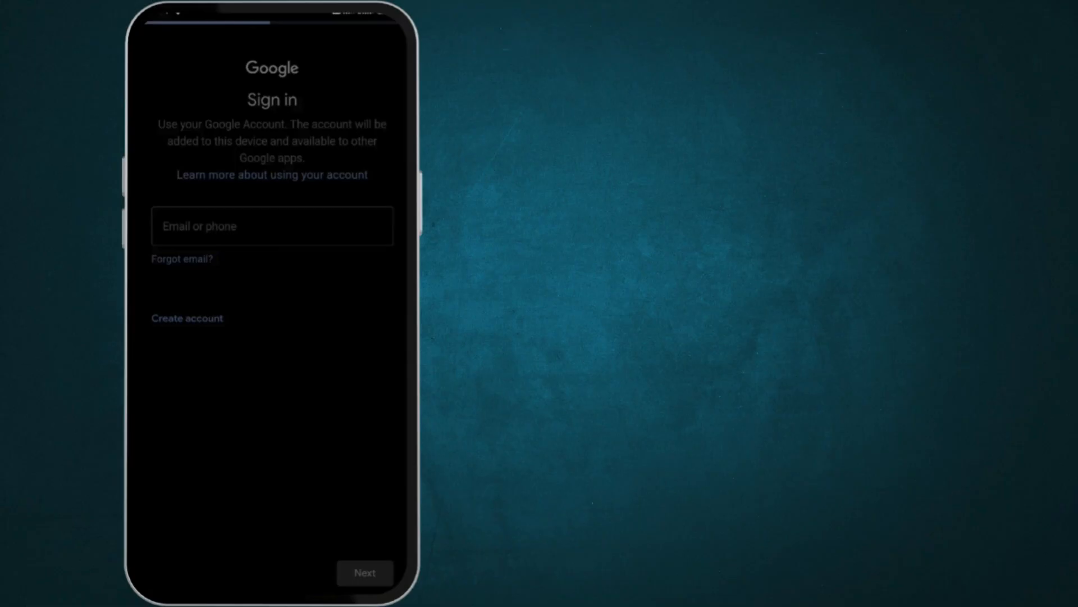
Step: Start creating a new Google account with first name 'Qaisar' and continue to the birthday step
click(186, 318)
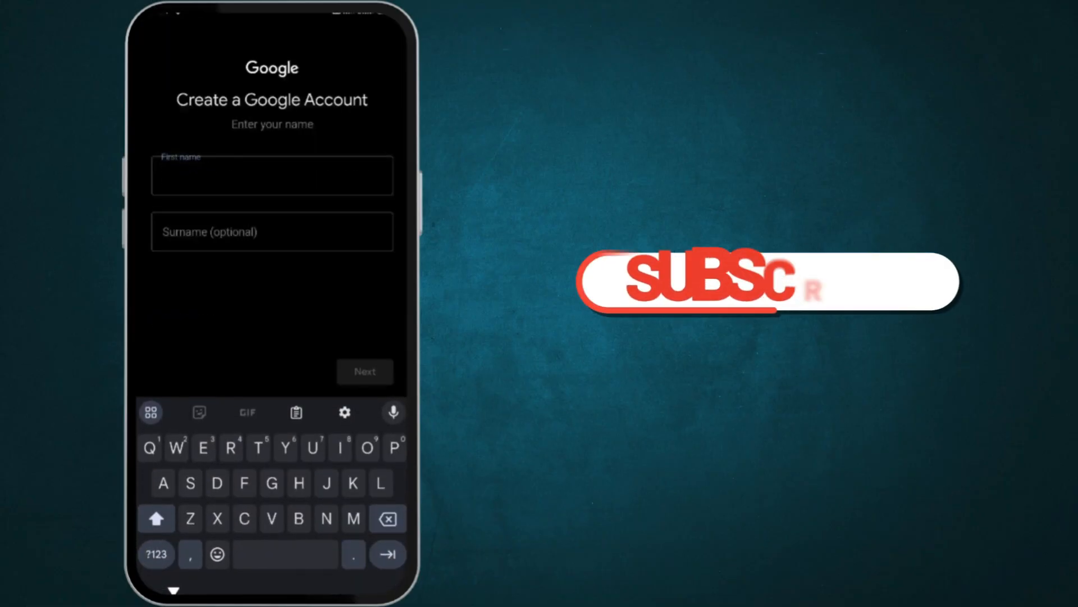
text(Qaisar)
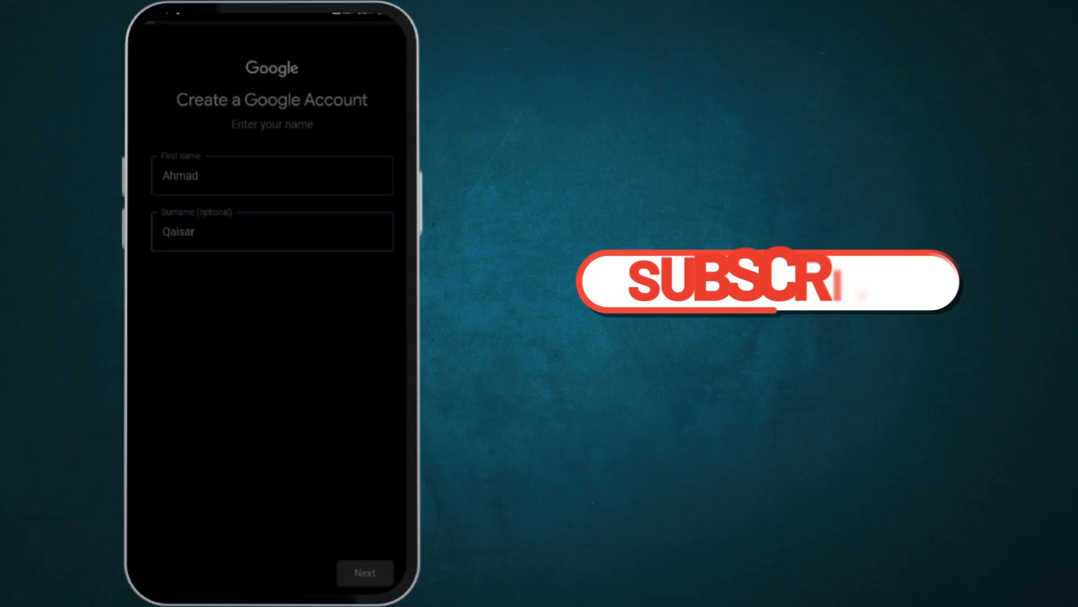
click(365, 572)
text(09)
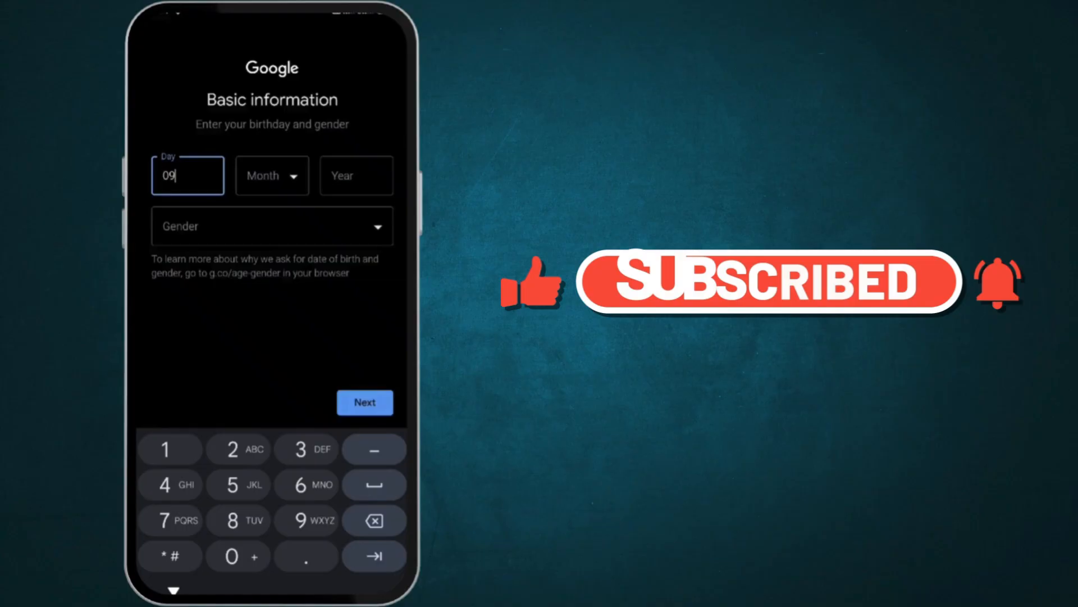
Step: Set the birth month on the birthday-and-gender screen
click(272, 175)
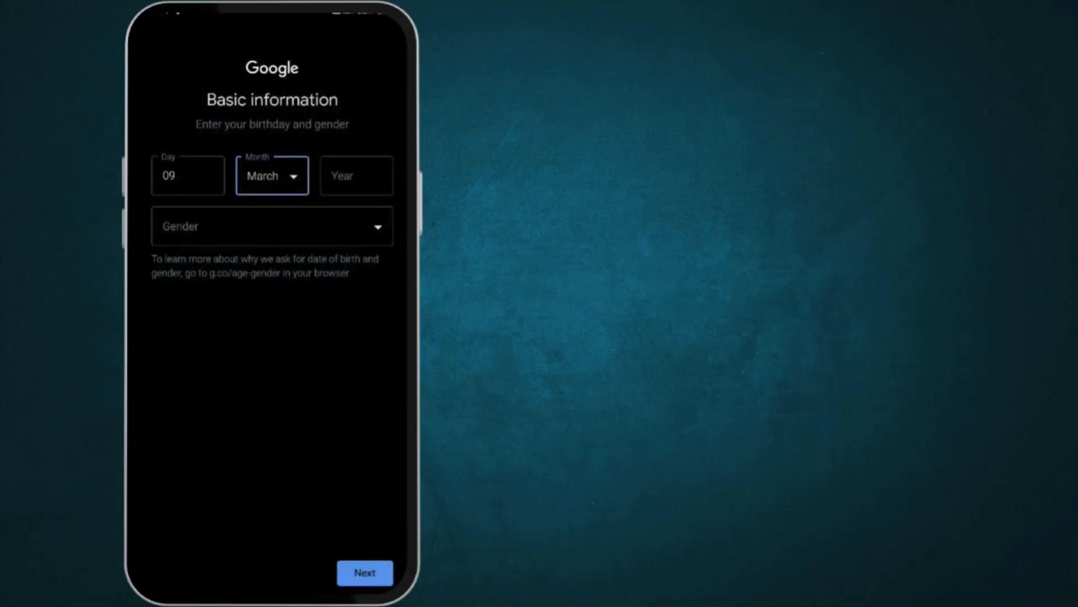
click(272, 226)
text(vybestore)
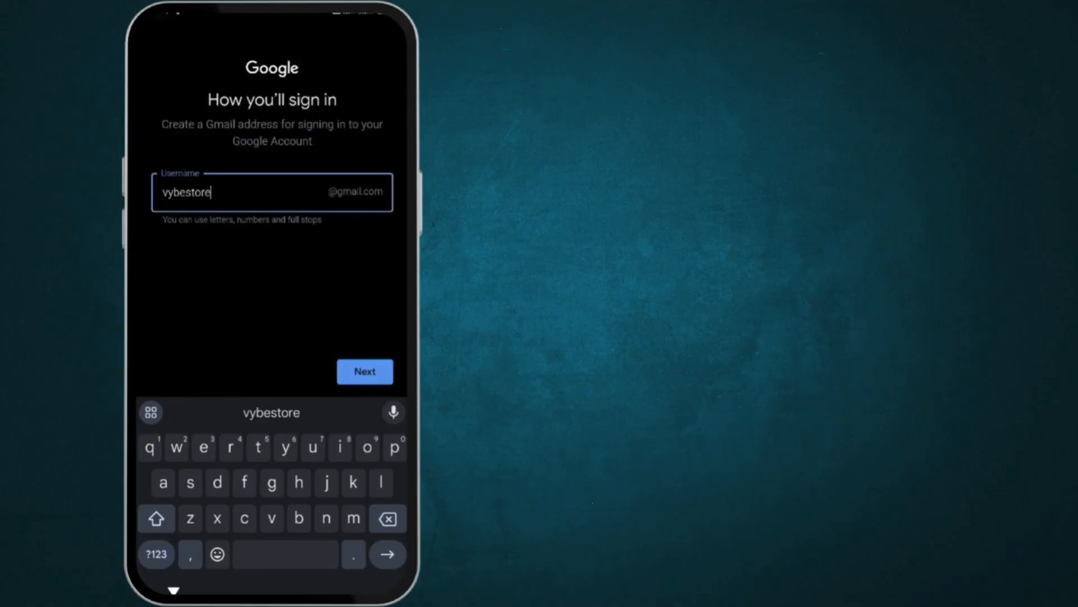
Step: Confirm the chosen Gmail username is available and continue to the password step
click(364, 371)
text(.com.pk)
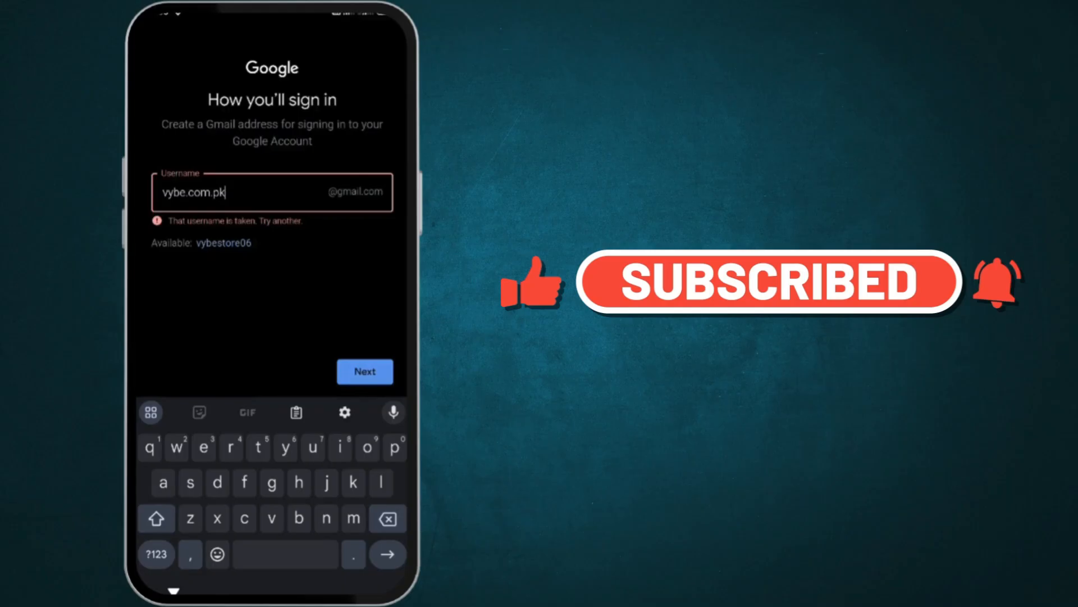
click(364, 371)
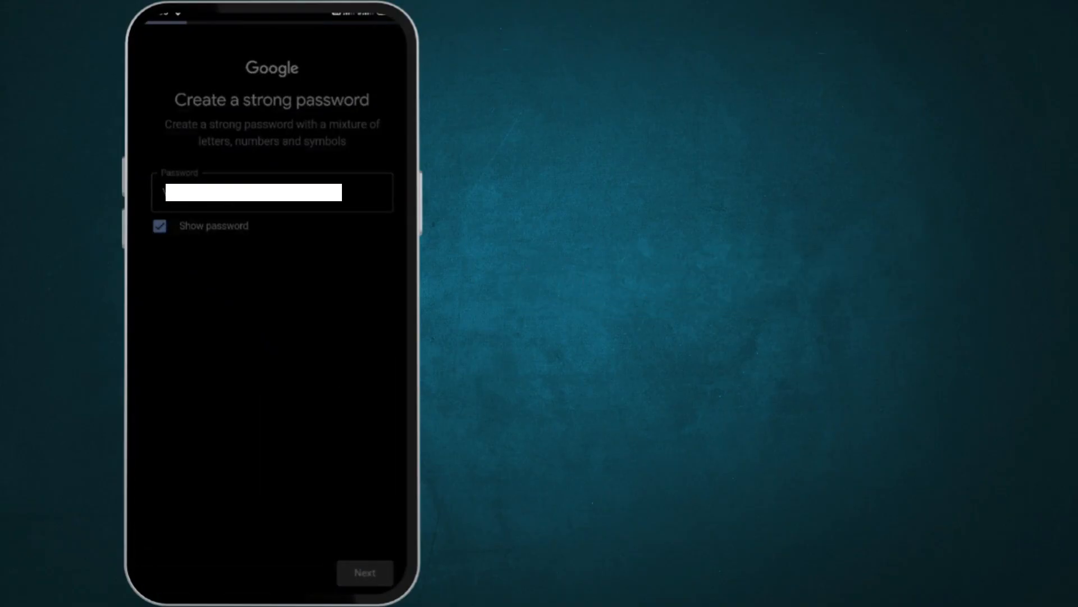
Step: Submit the new password and switch off biometric purchase verification on Google services
click(365, 572)
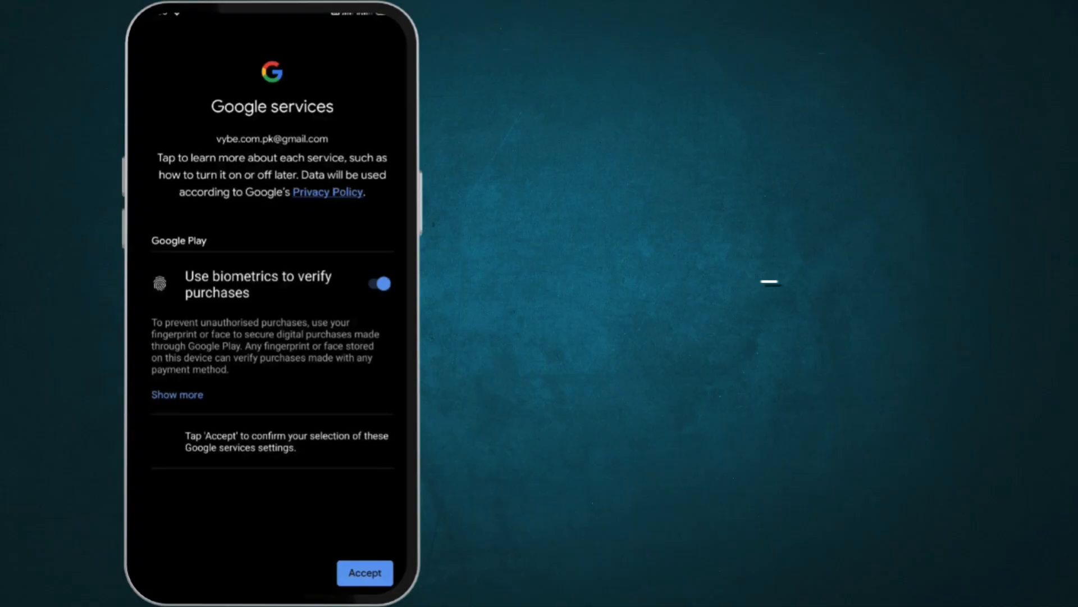
click(377, 283)
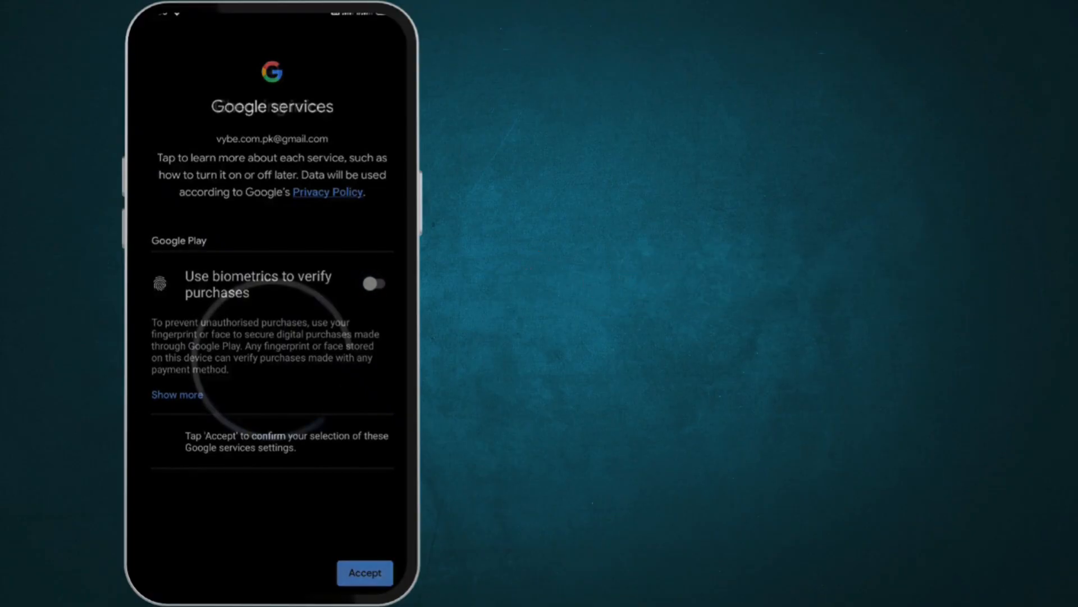
Step: Accept the Google services settings so the new account lands in the Gmail inbox
click(365, 572)
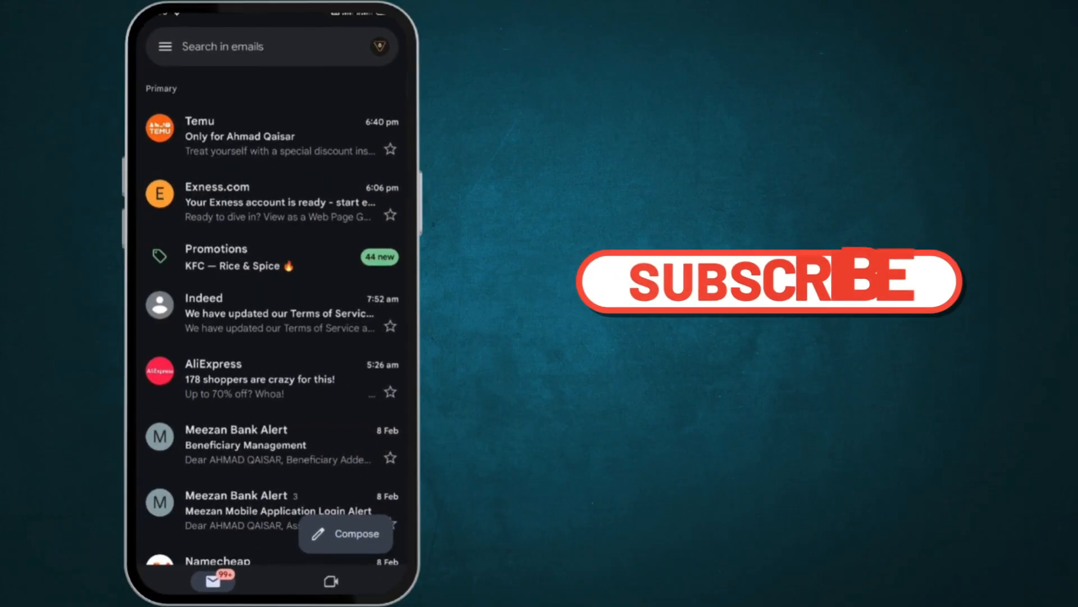
click(377, 46)
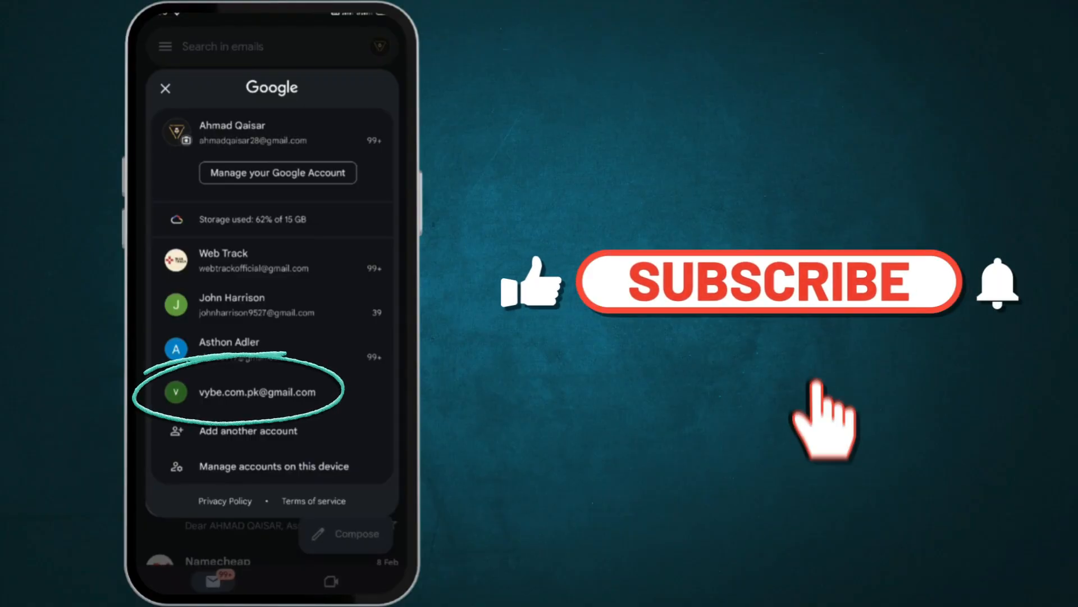
click(766, 288)
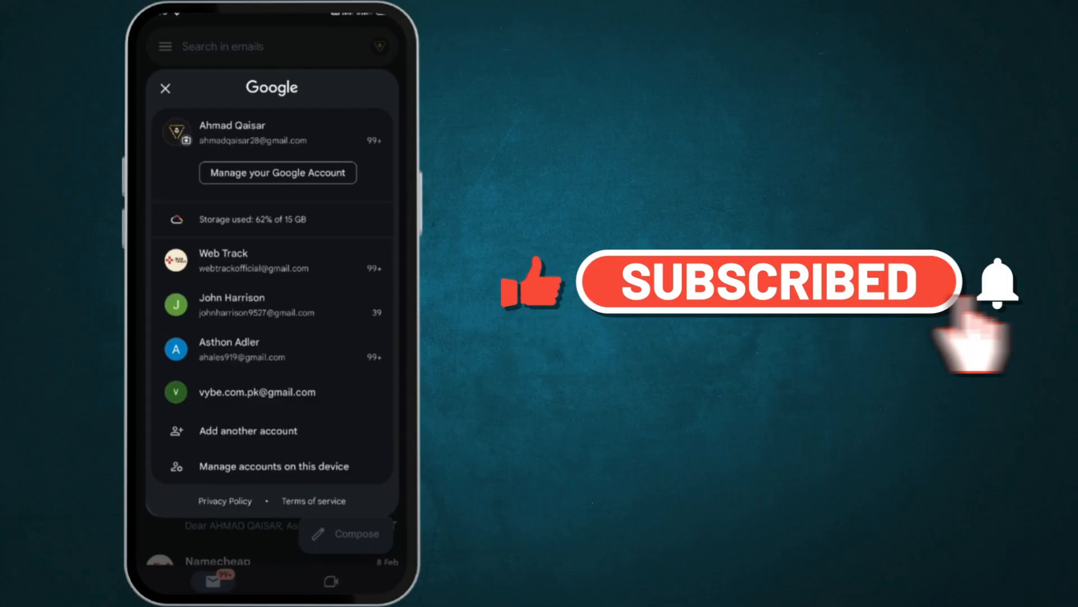